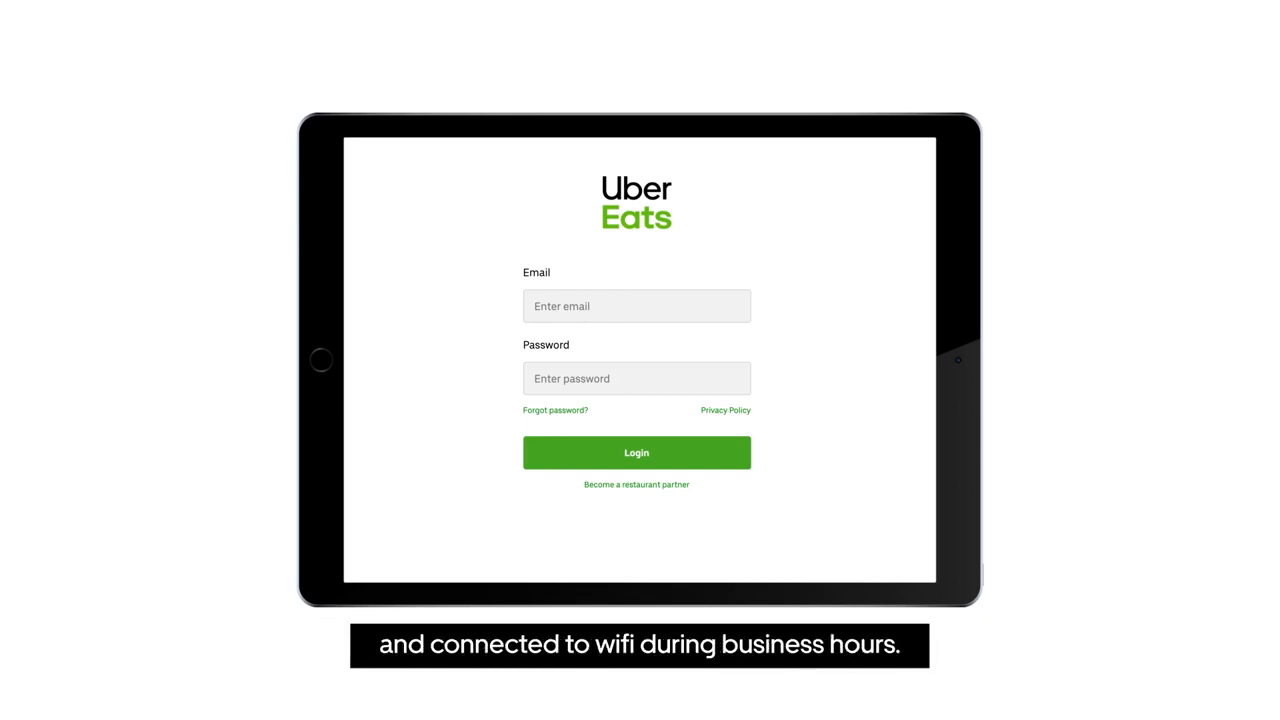
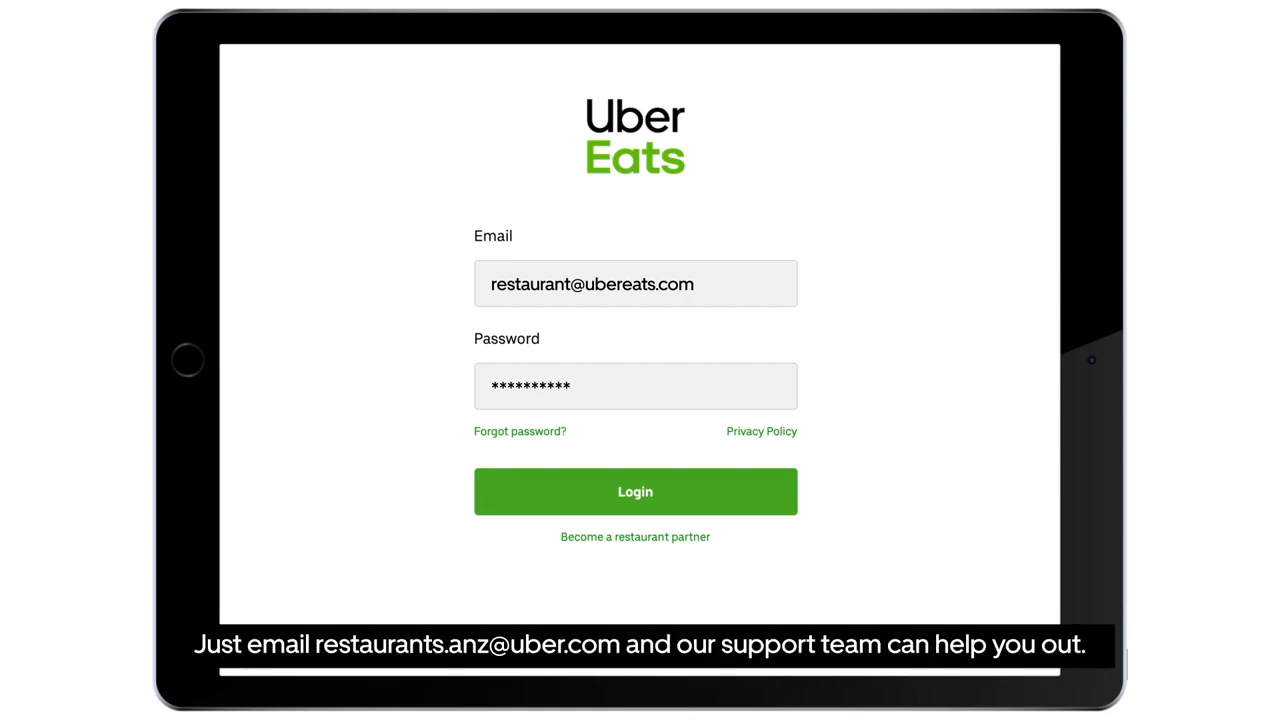
pyautogui.click(635, 492)
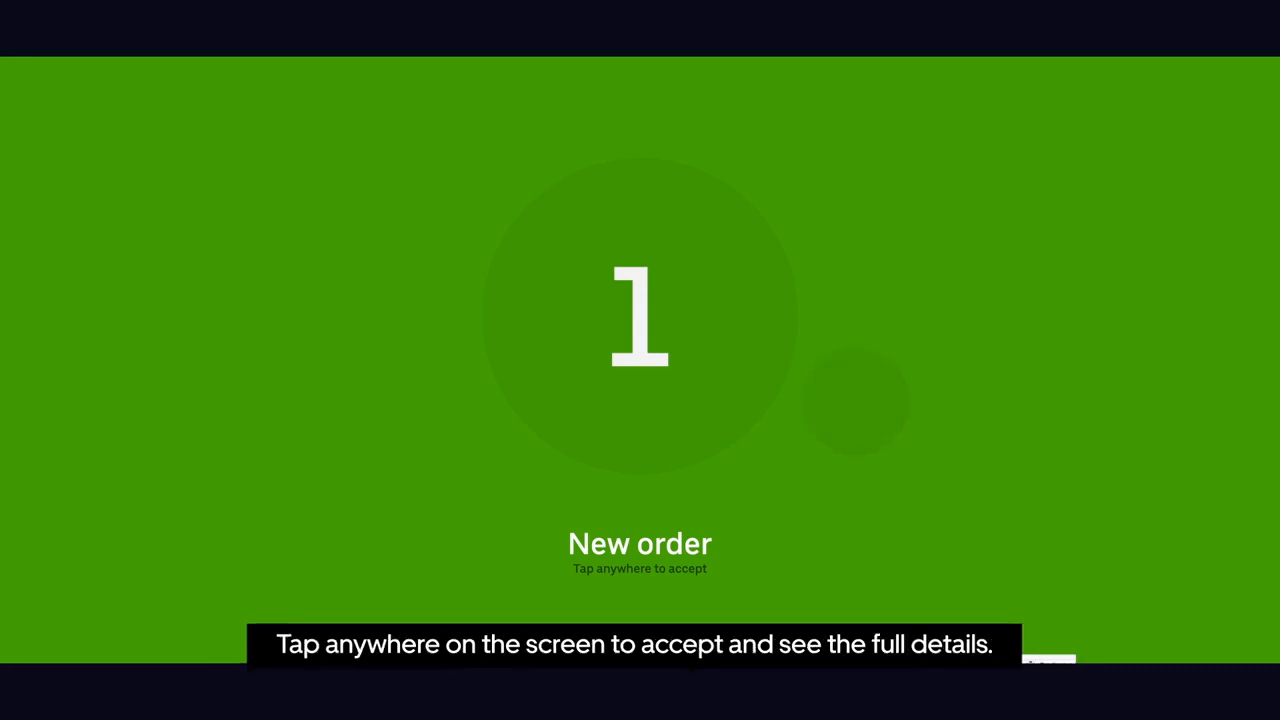
# Accept the incoming order so AE271 lands in the New orders list
pyautogui.click(638, 330)
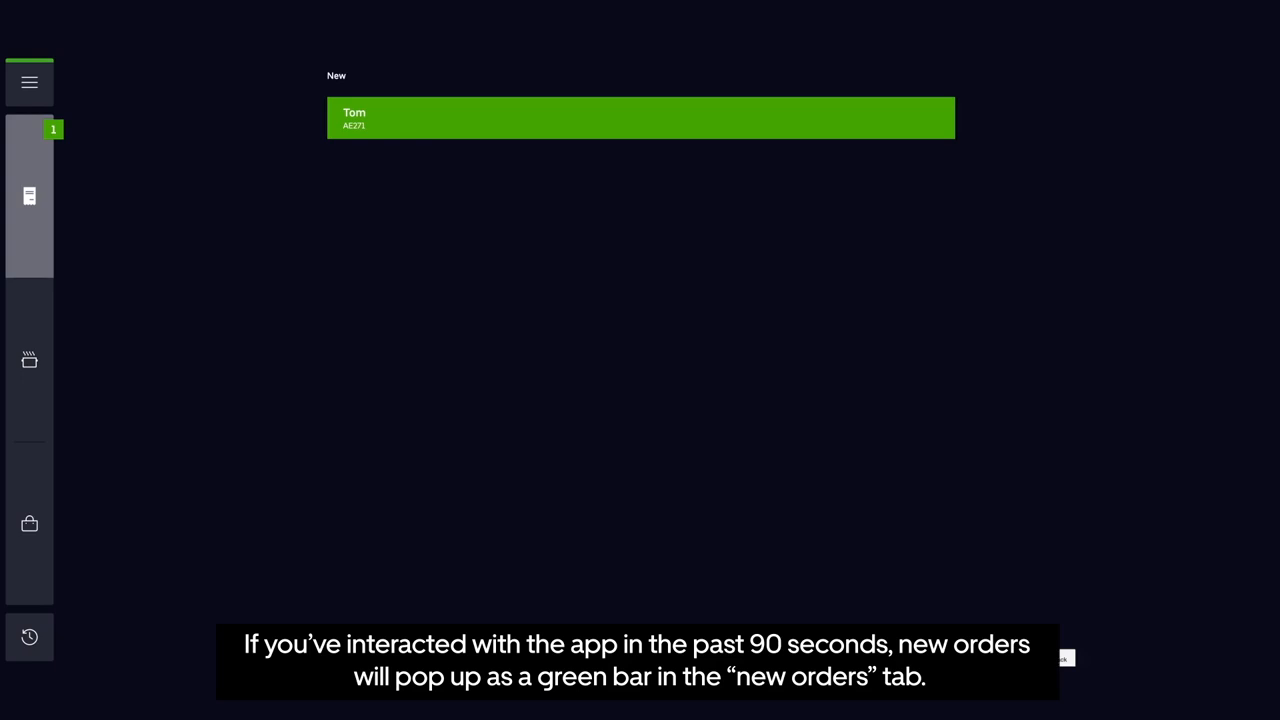
# Show the help options (delay, adjust, contact, cancel) for order AE271
pyautogui.click(640, 117)
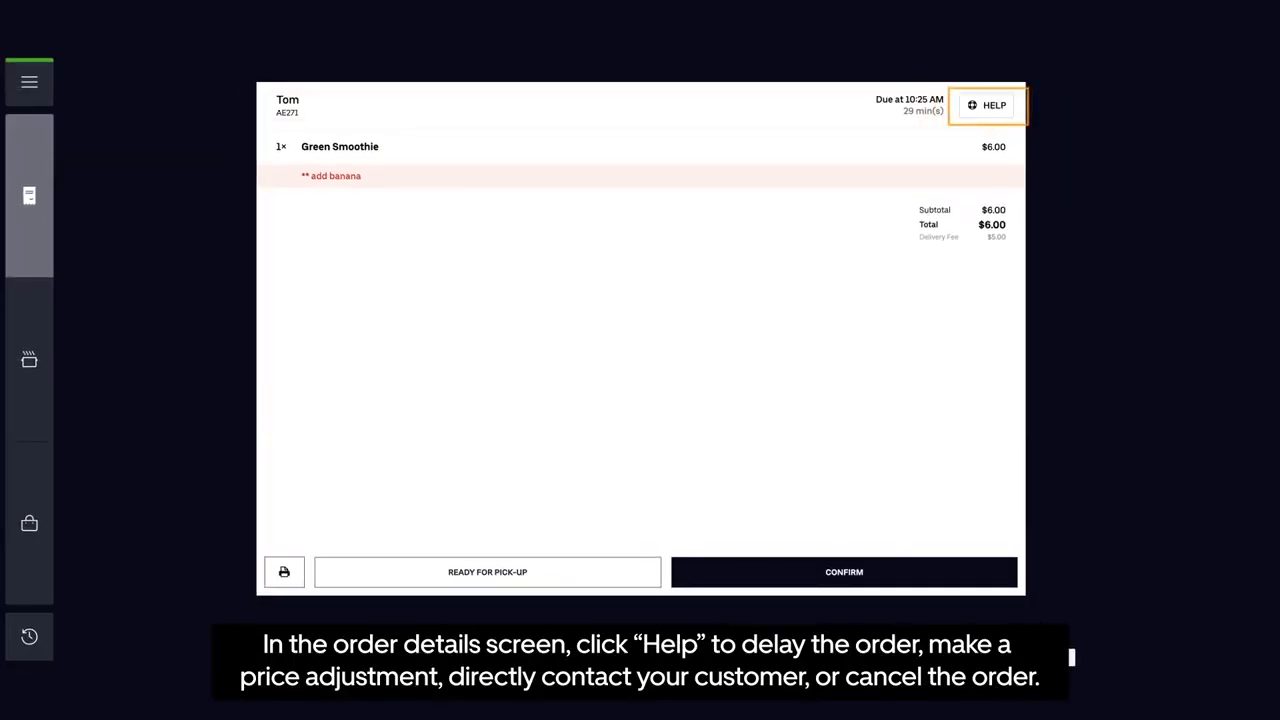
pyautogui.click(988, 106)
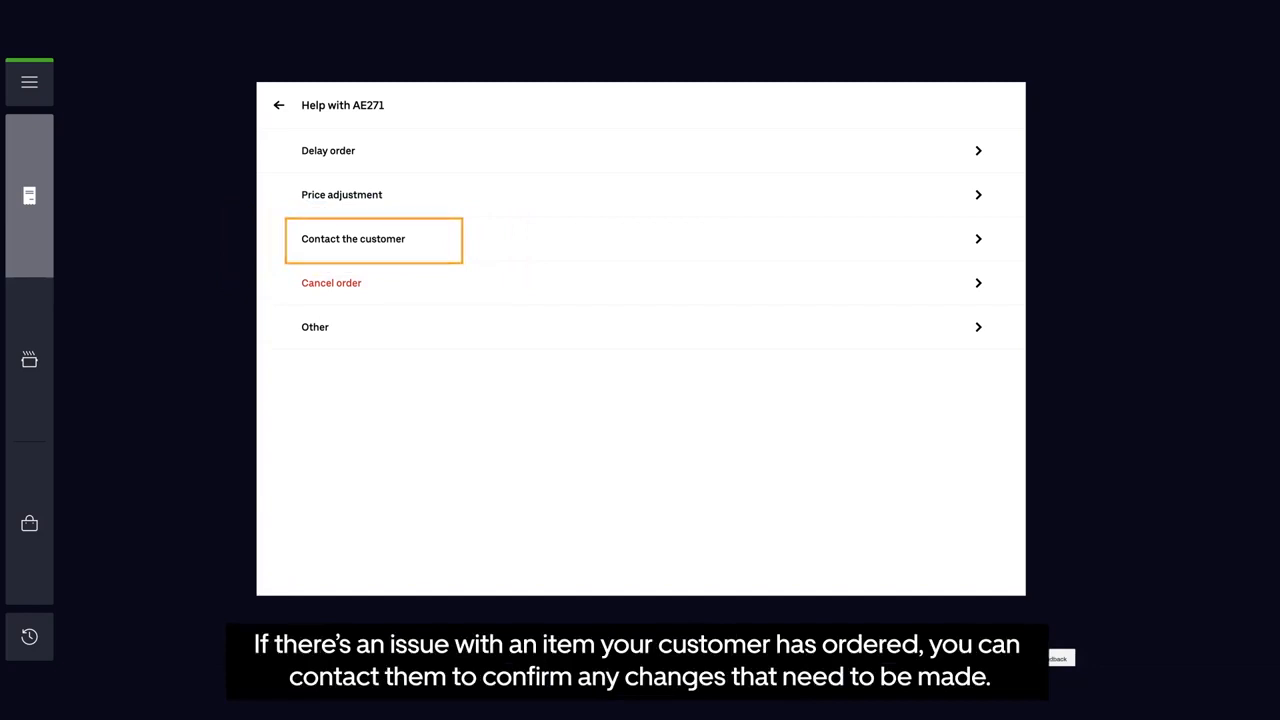
pyautogui.click(373, 239)
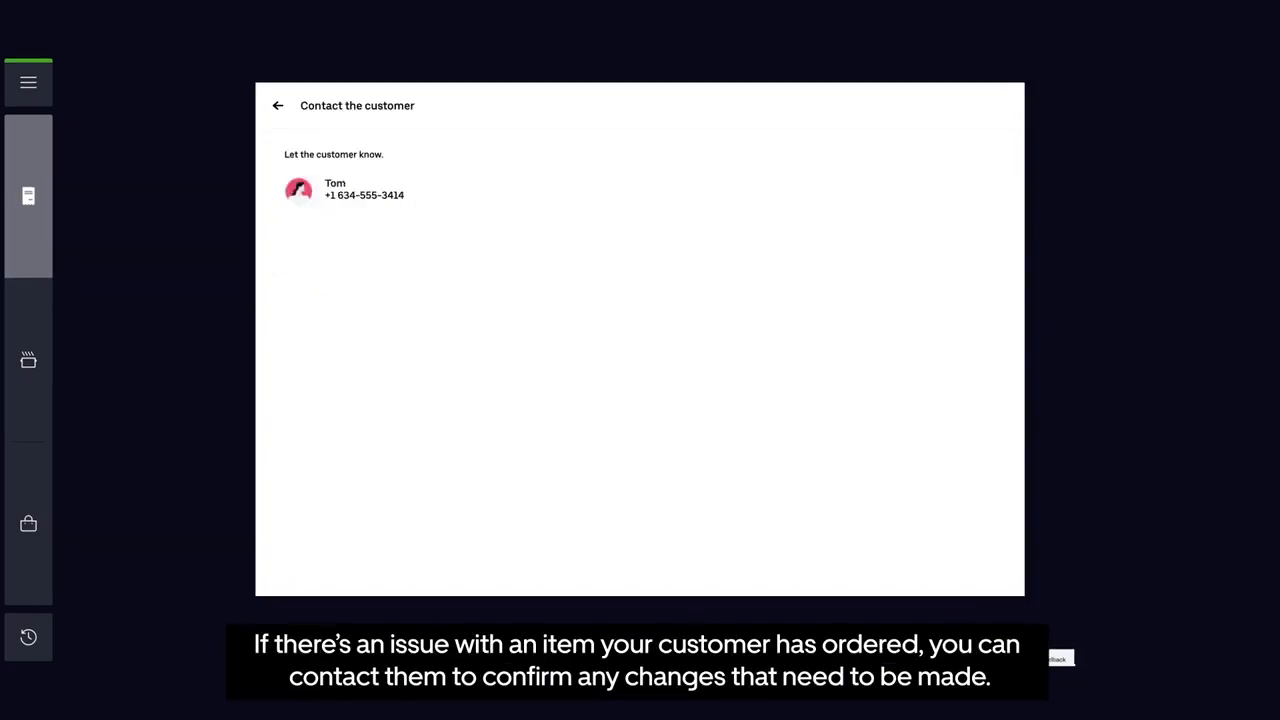
pyautogui.click(277, 105)
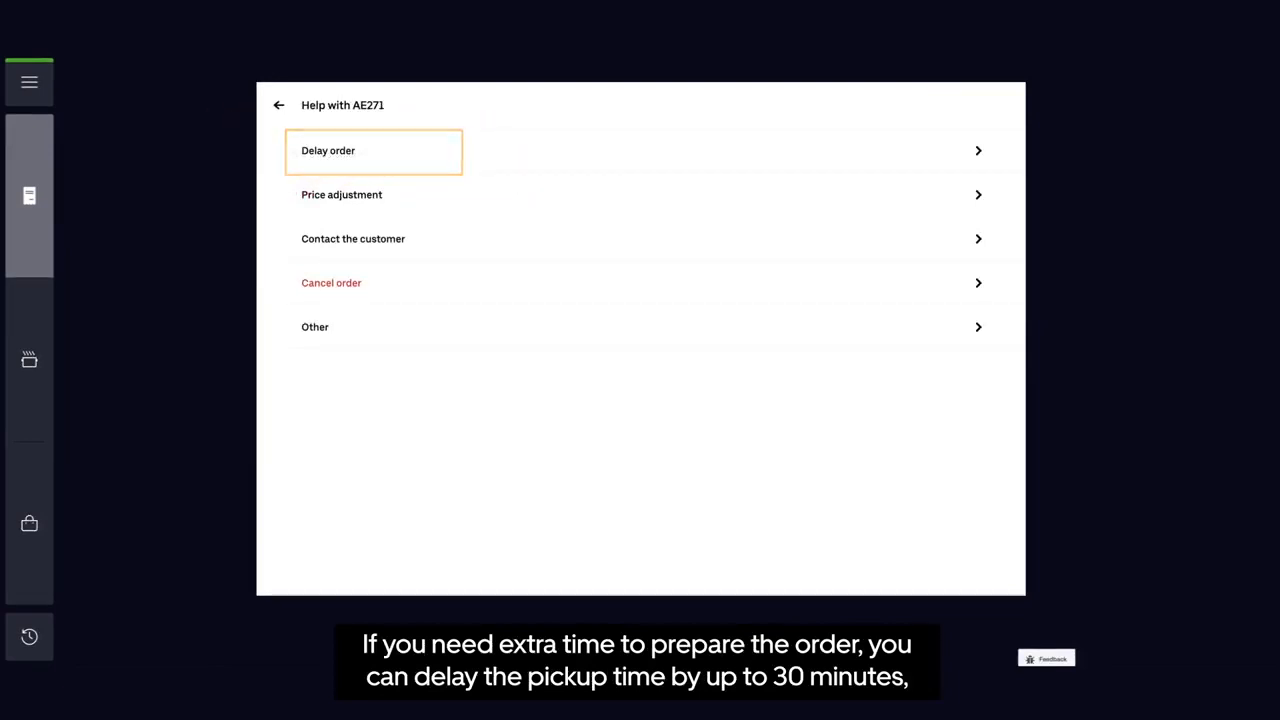
pyautogui.click(373, 151)
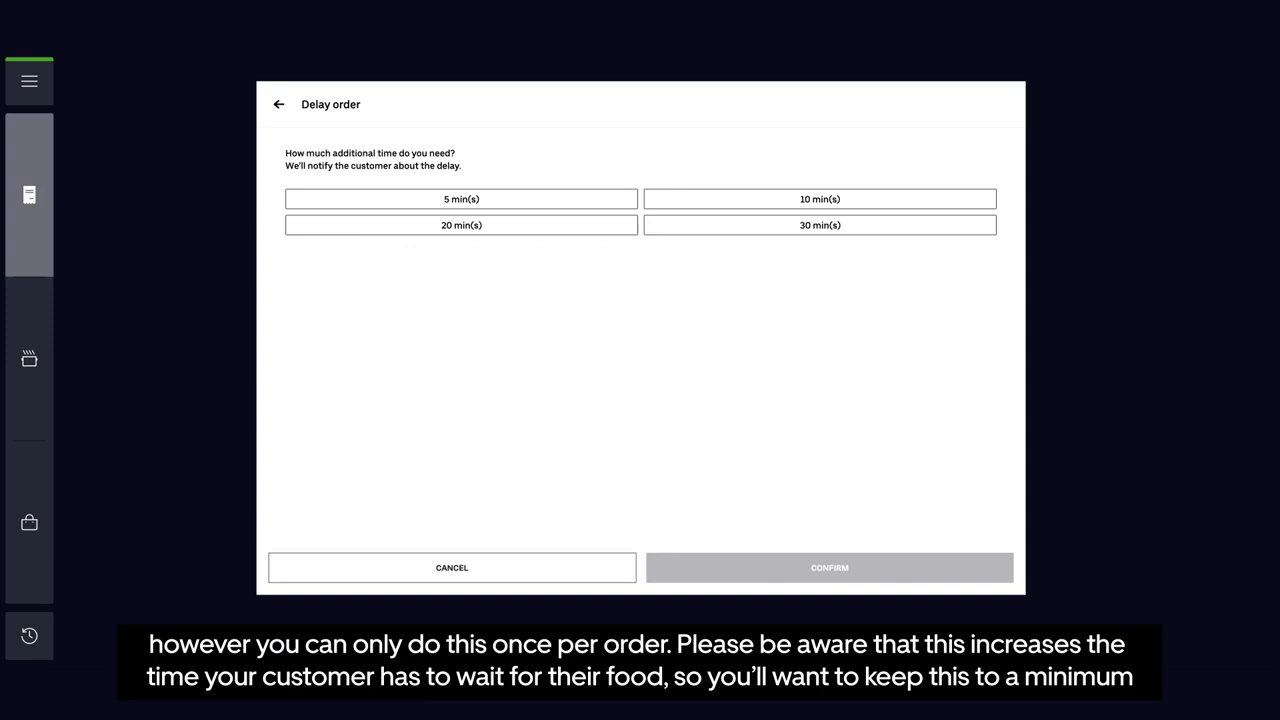
pyautogui.click(279, 103)
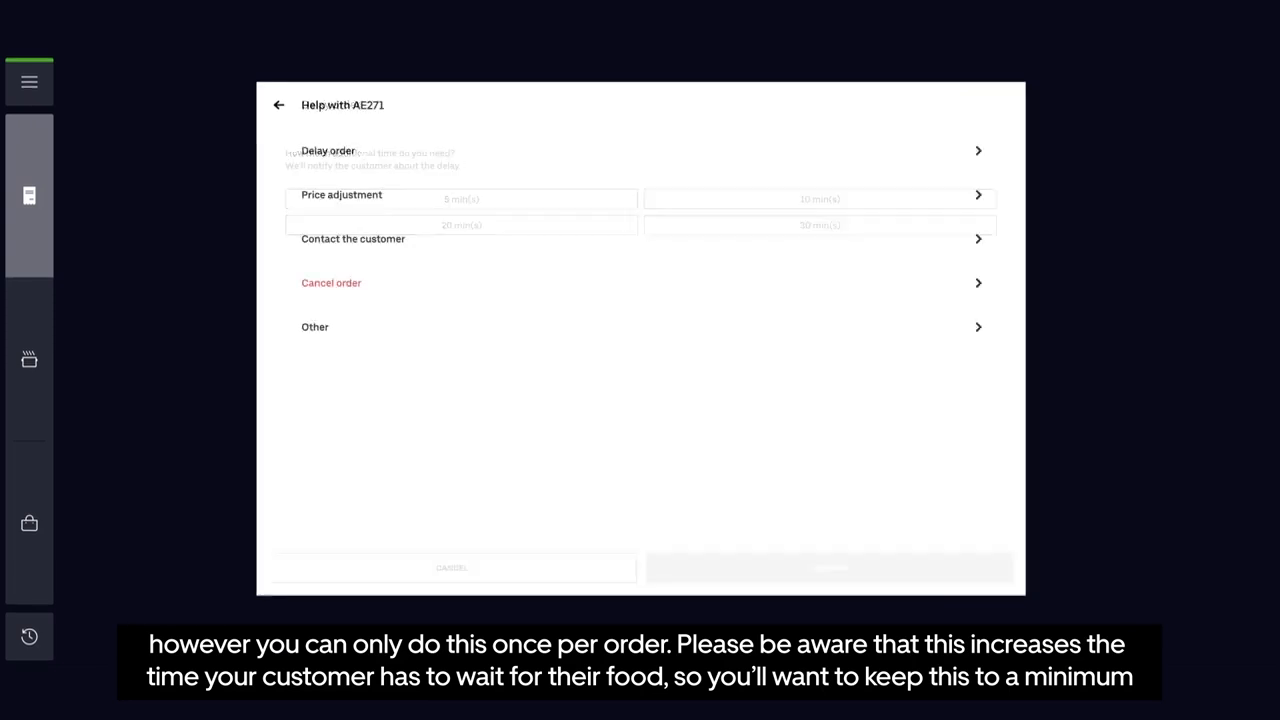
# Add a $2.00 price adjustment with reason 'add banana', bringing the total to $8.00
pyautogui.click(277, 104)
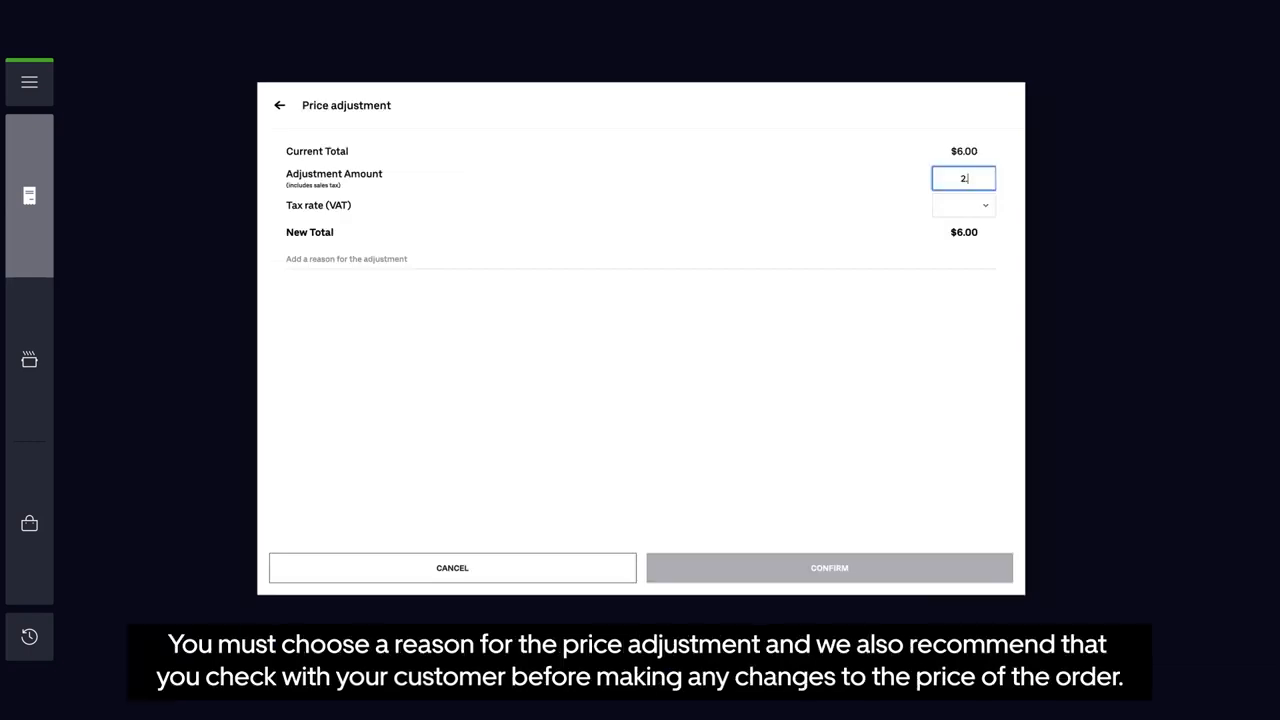
pyautogui.write('.00')
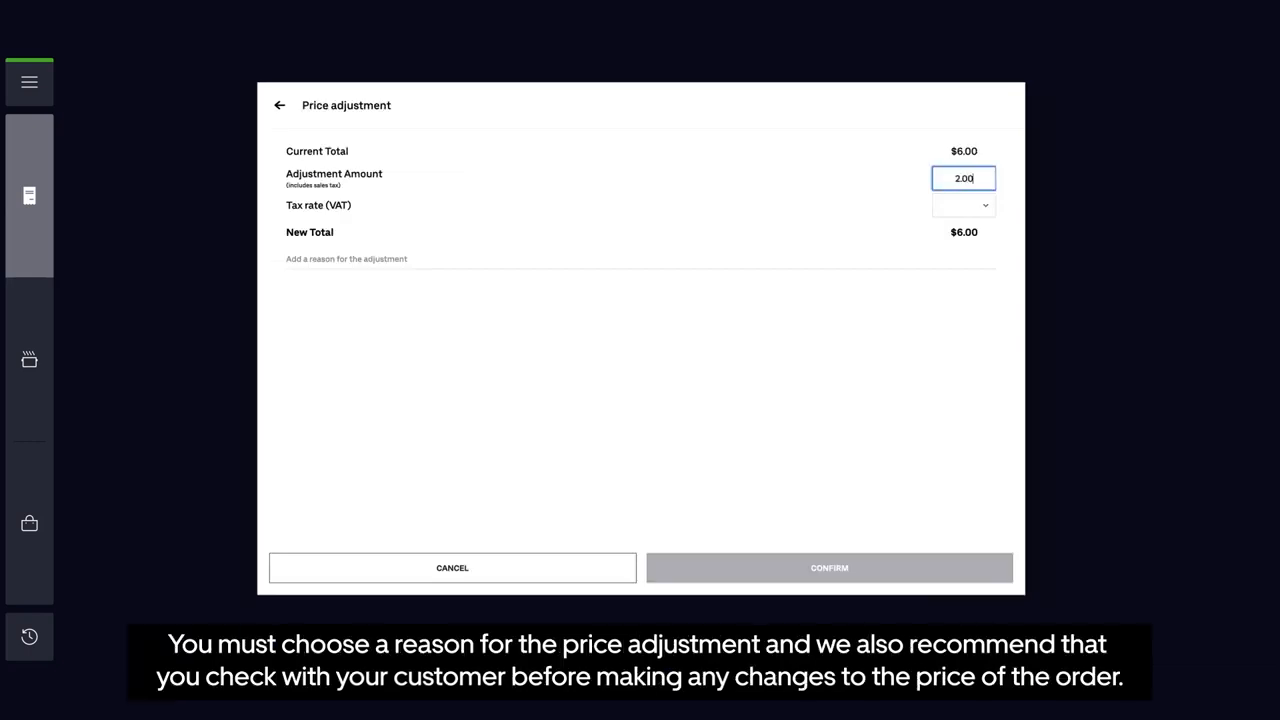
pyautogui.write('add')
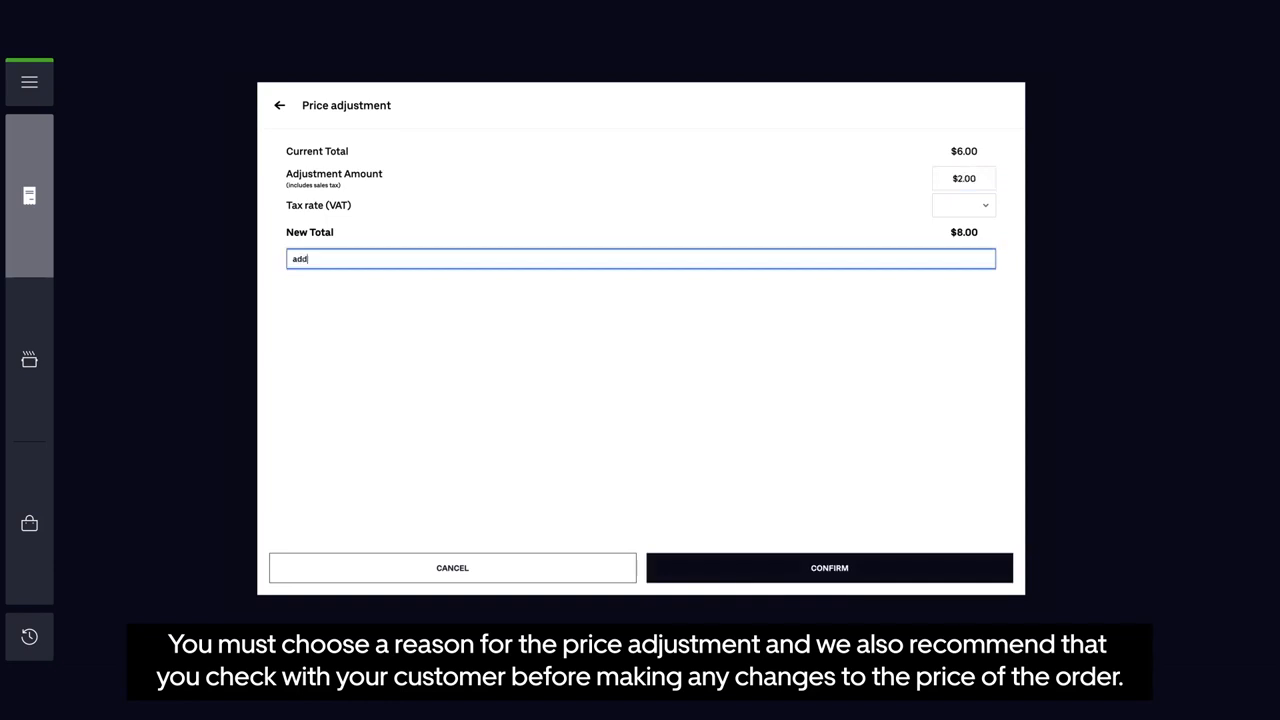
pyautogui.write('banana')
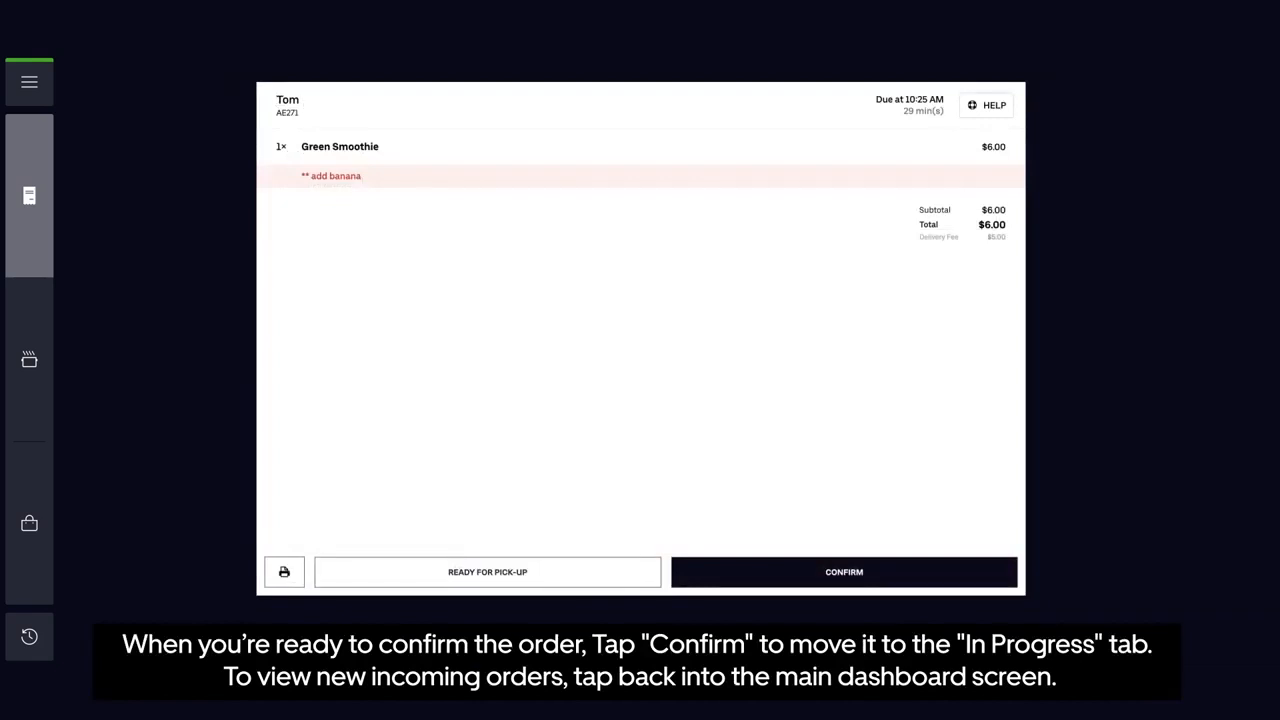
# Confirm order AE271 so it is listed under In progress, due 10:25 AM
pyautogui.click(843, 572)
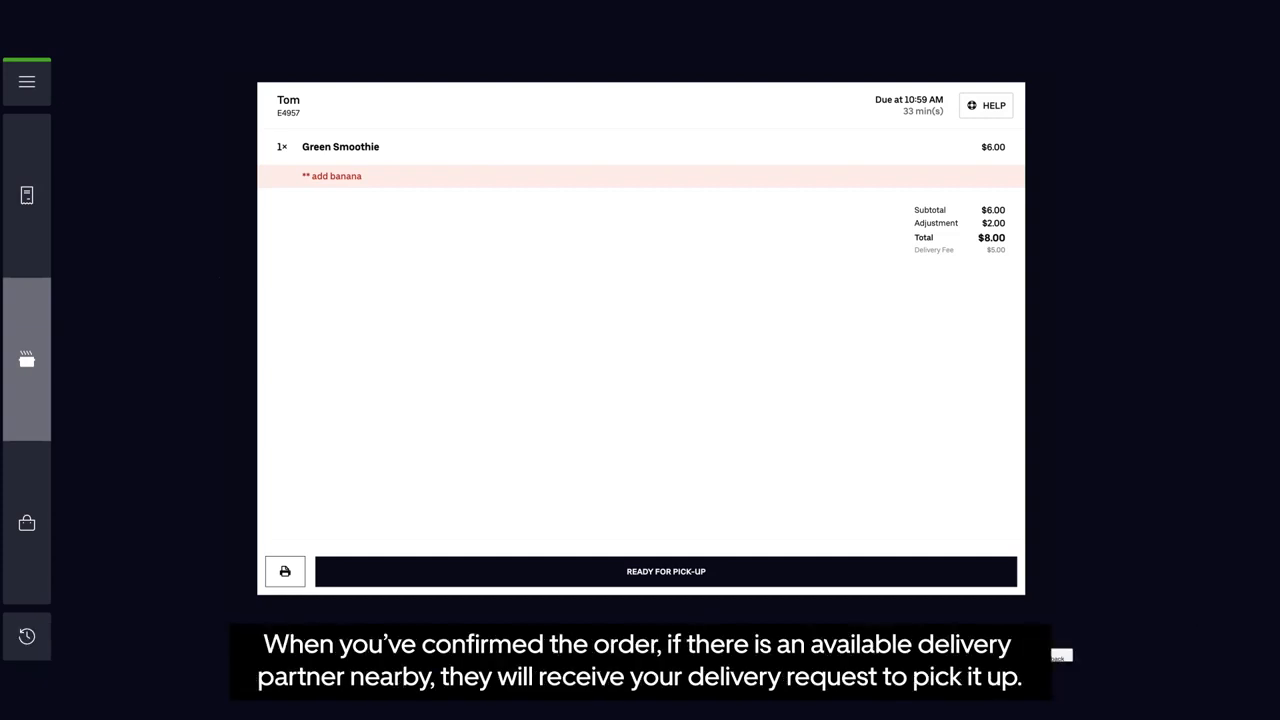
pyautogui.click(666, 571)
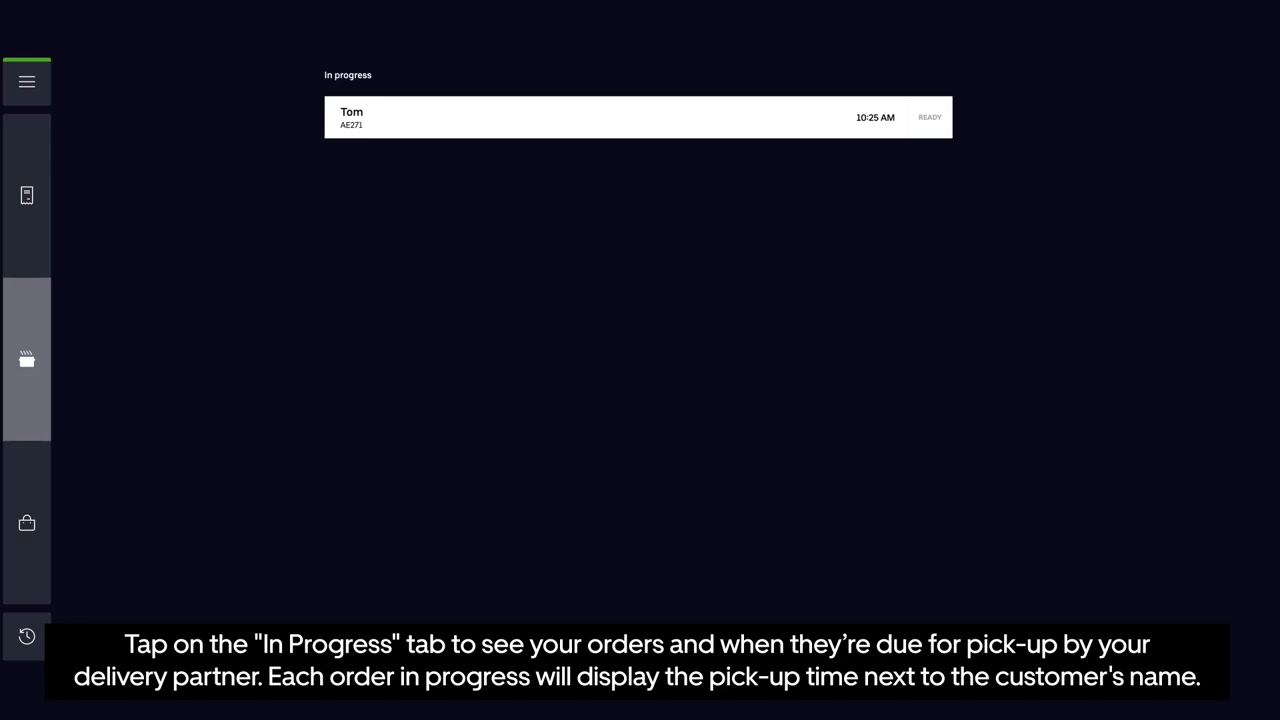
# Show the Ready for pick-up list with Tom's three orders and courier Marcos arriving
pyautogui.click(26, 523)
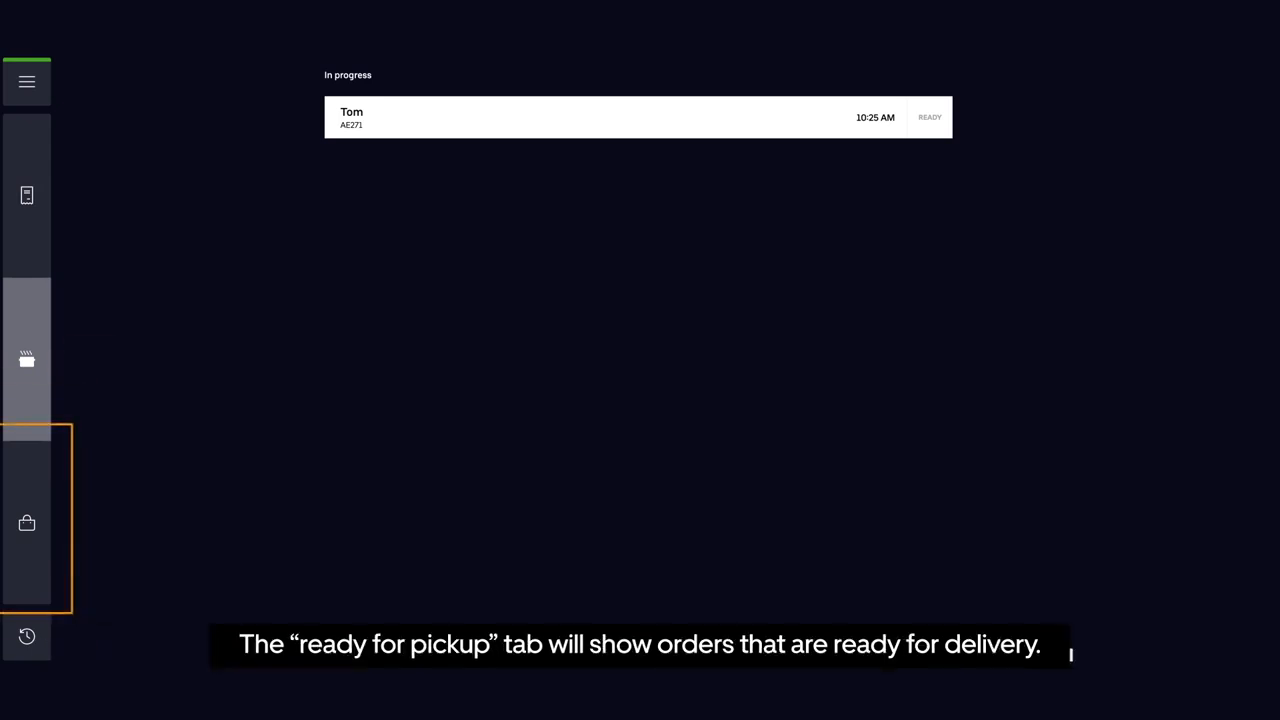
pyautogui.click(26, 523)
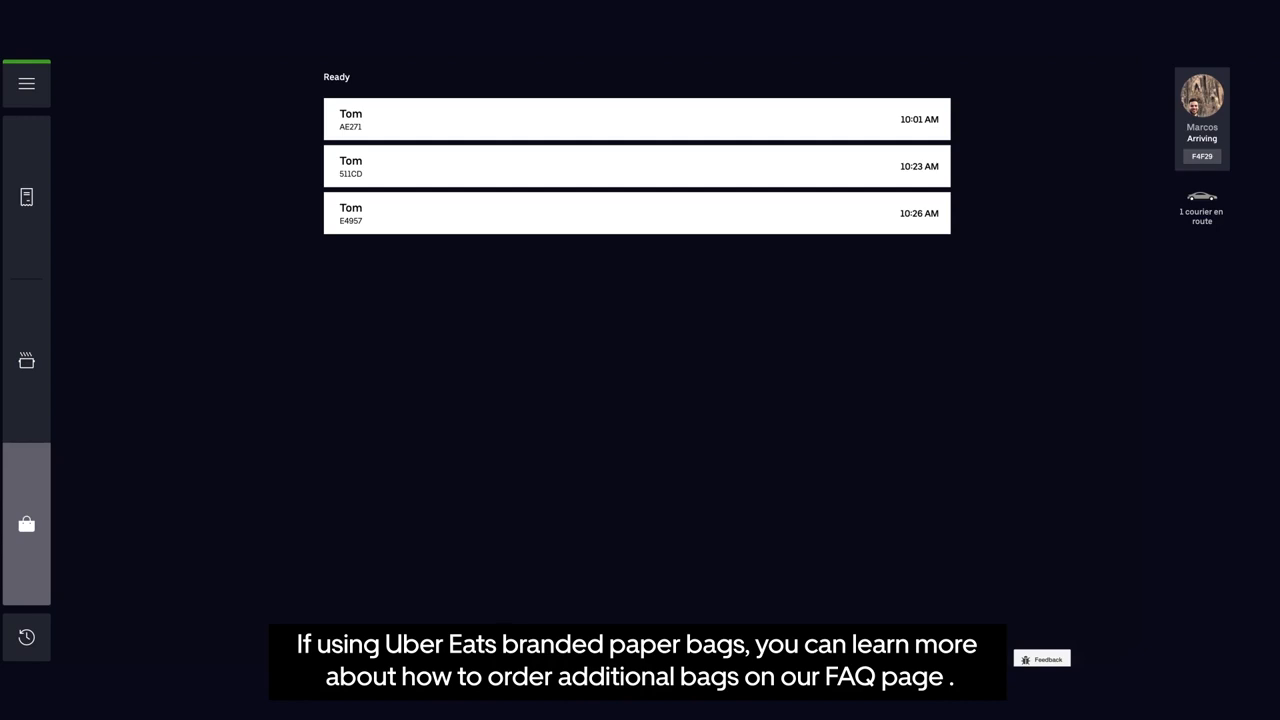
pyautogui.click(27, 637)
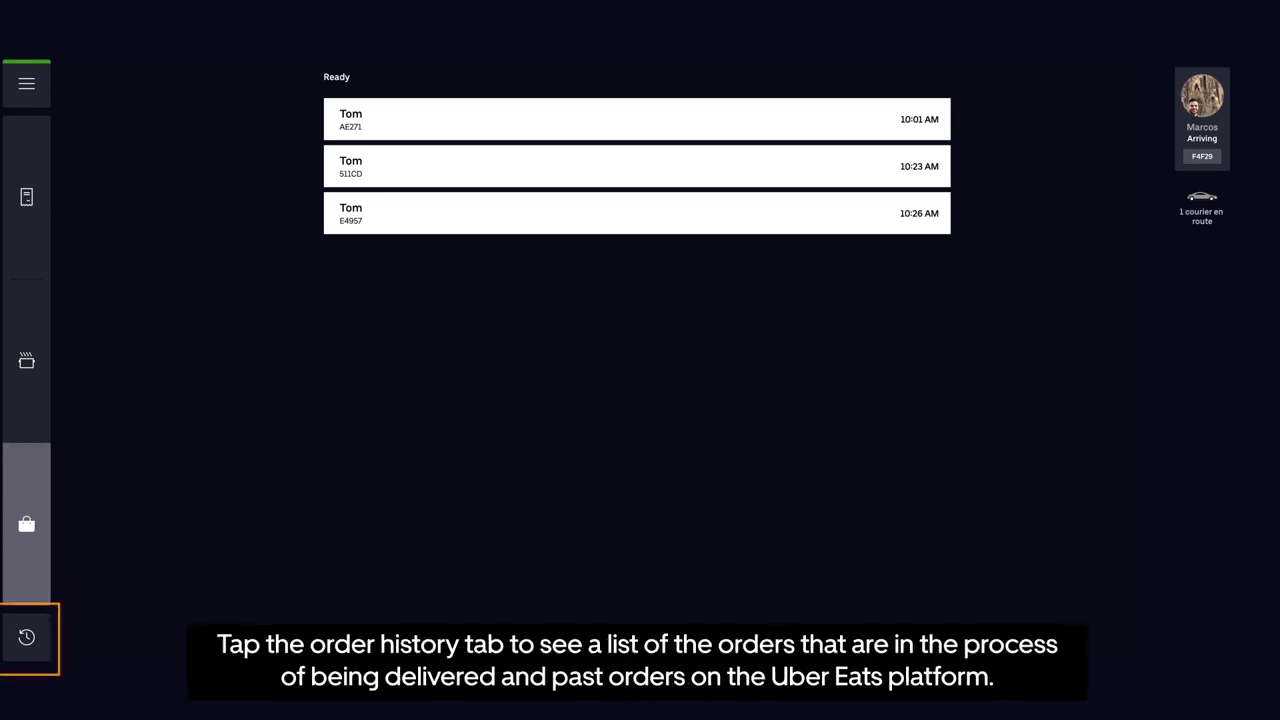
pyautogui.click(27, 637)
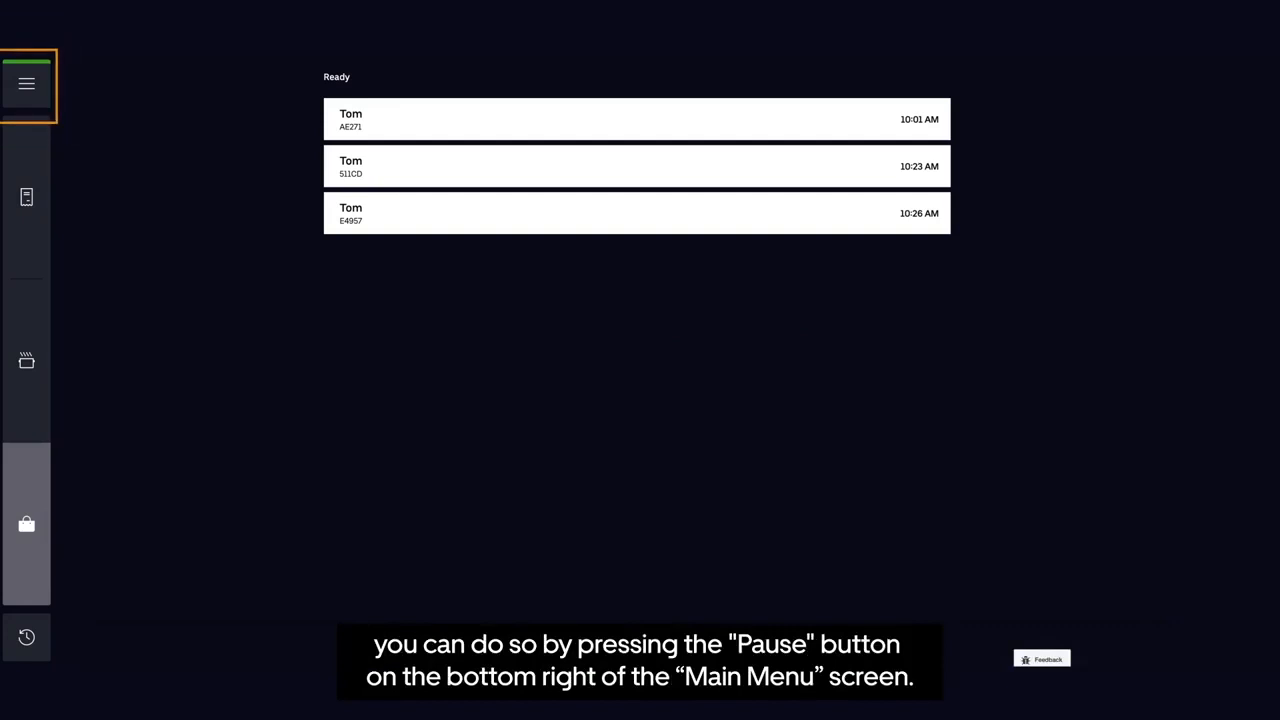
# Pause new orders for the chosen duration with reason Problem in Restaurant
pyautogui.click(26, 84)
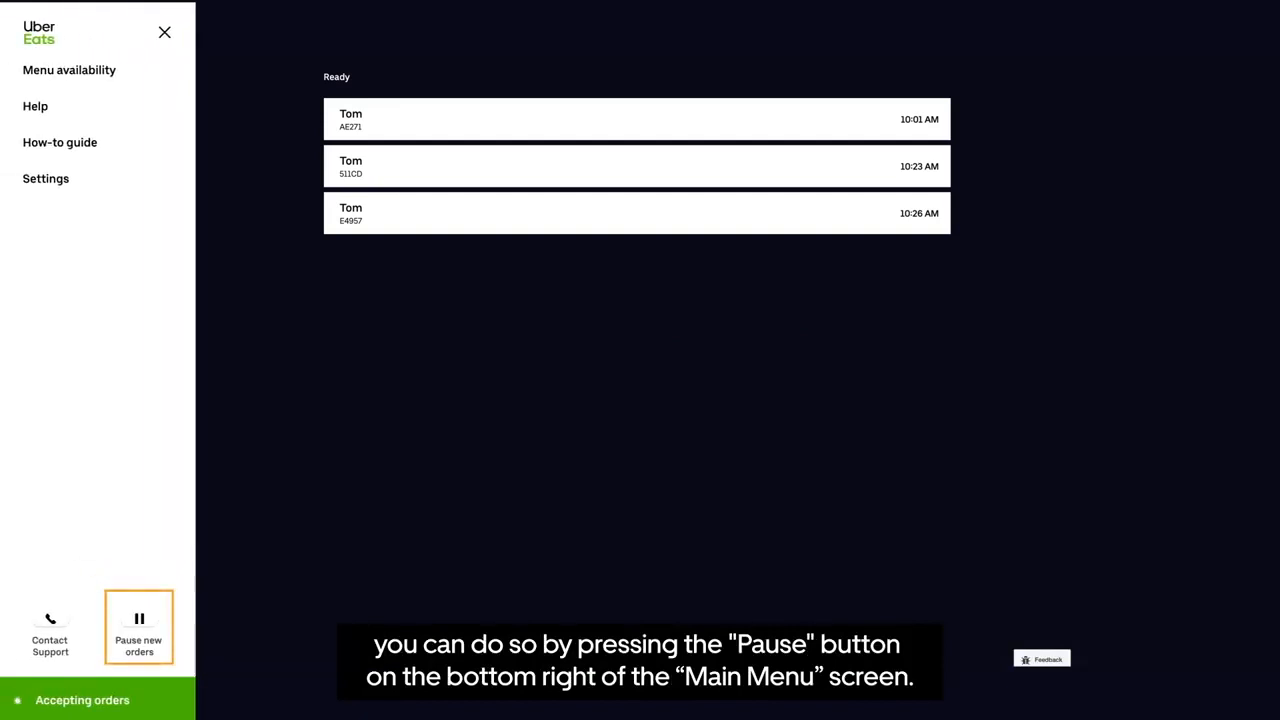
pyautogui.click(138, 627)
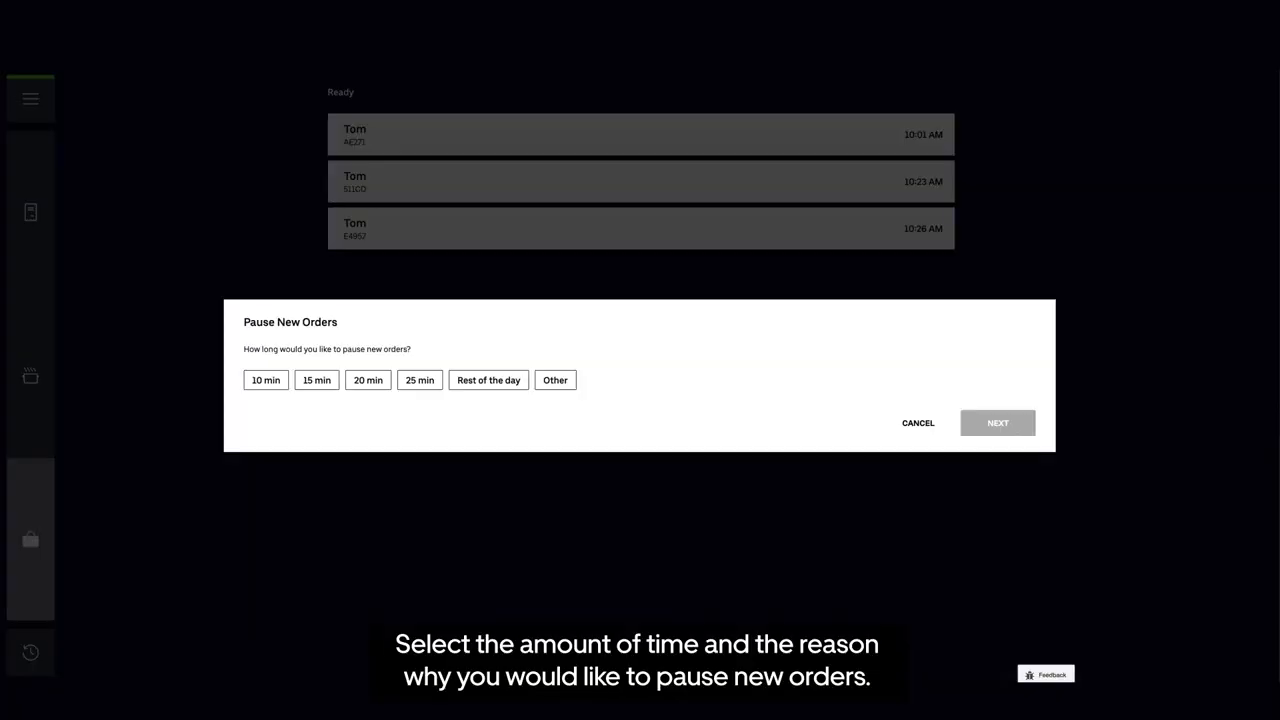
pyautogui.click(997, 422)
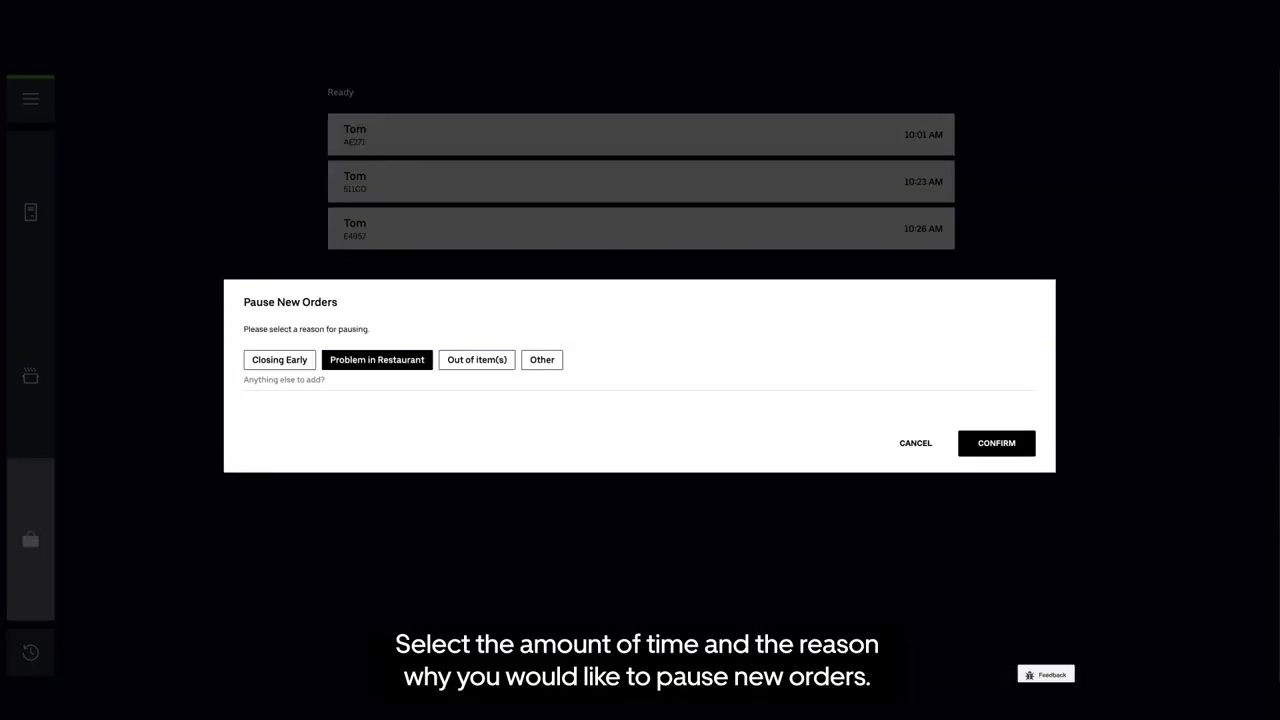
pyautogui.click(996, 443)
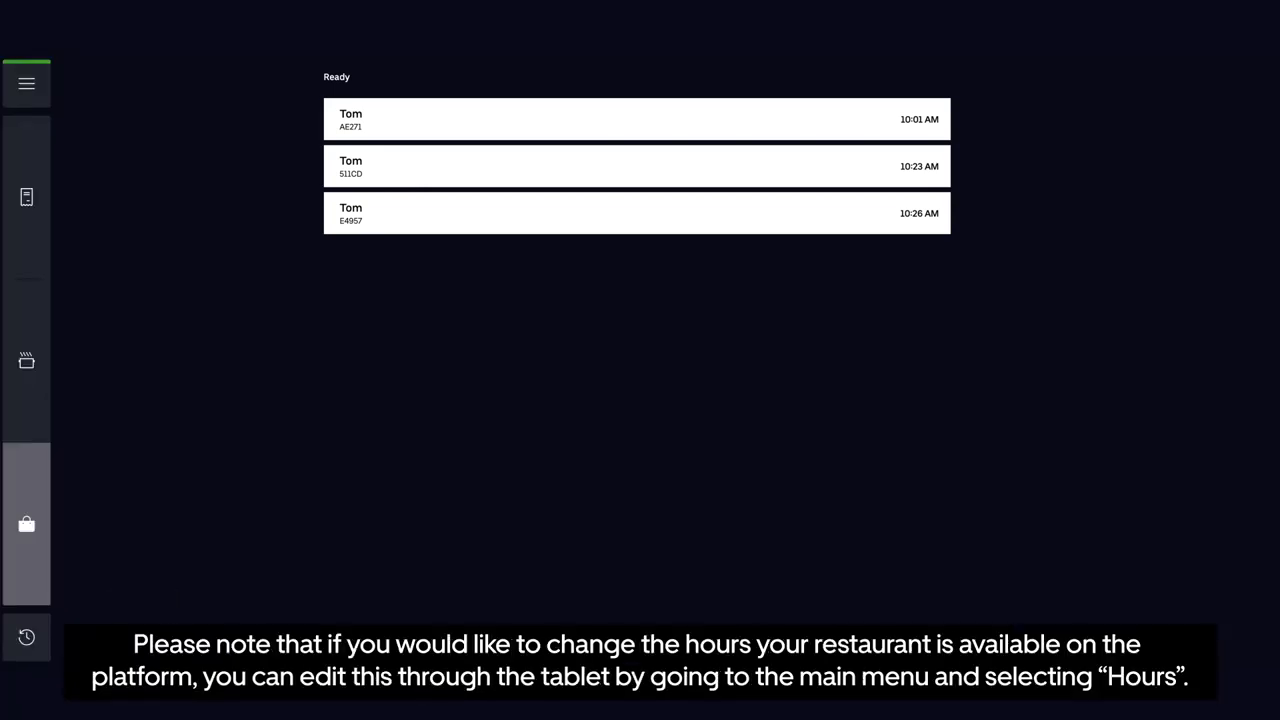
pyautogui.click(26, 83)
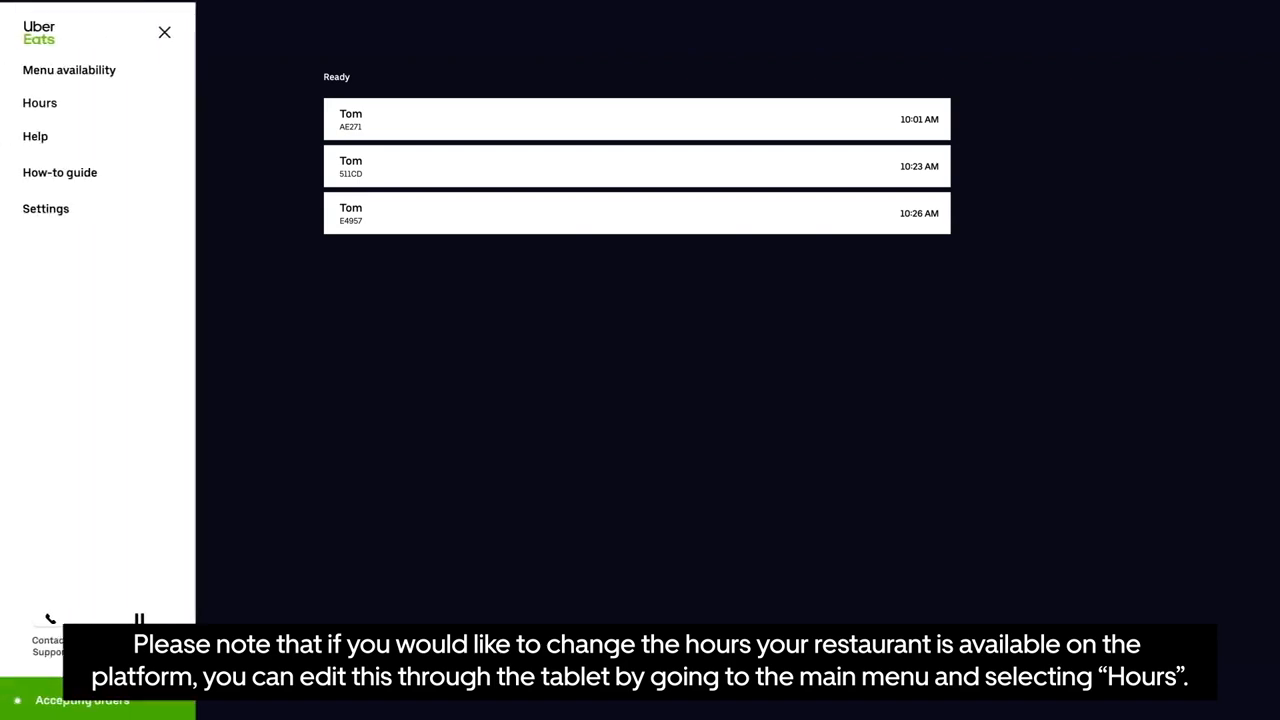
pyautogui.click(39, 103)
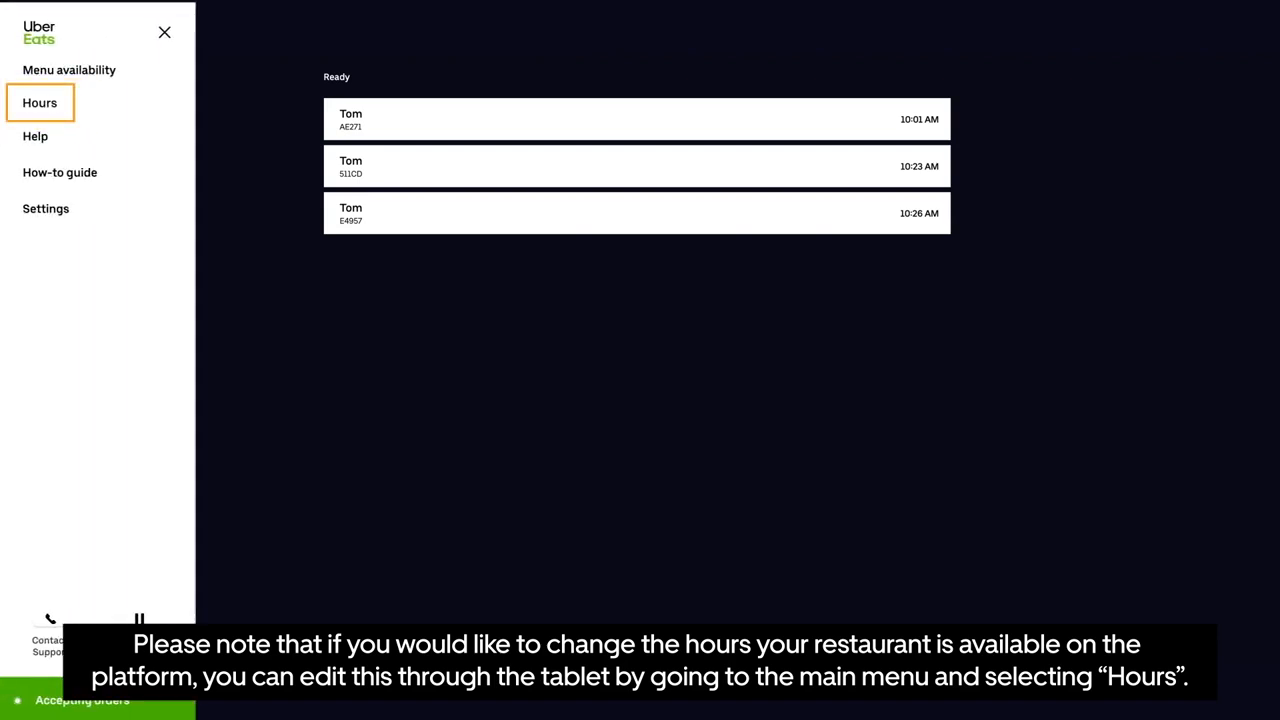
pyautogui.click(40, 103)
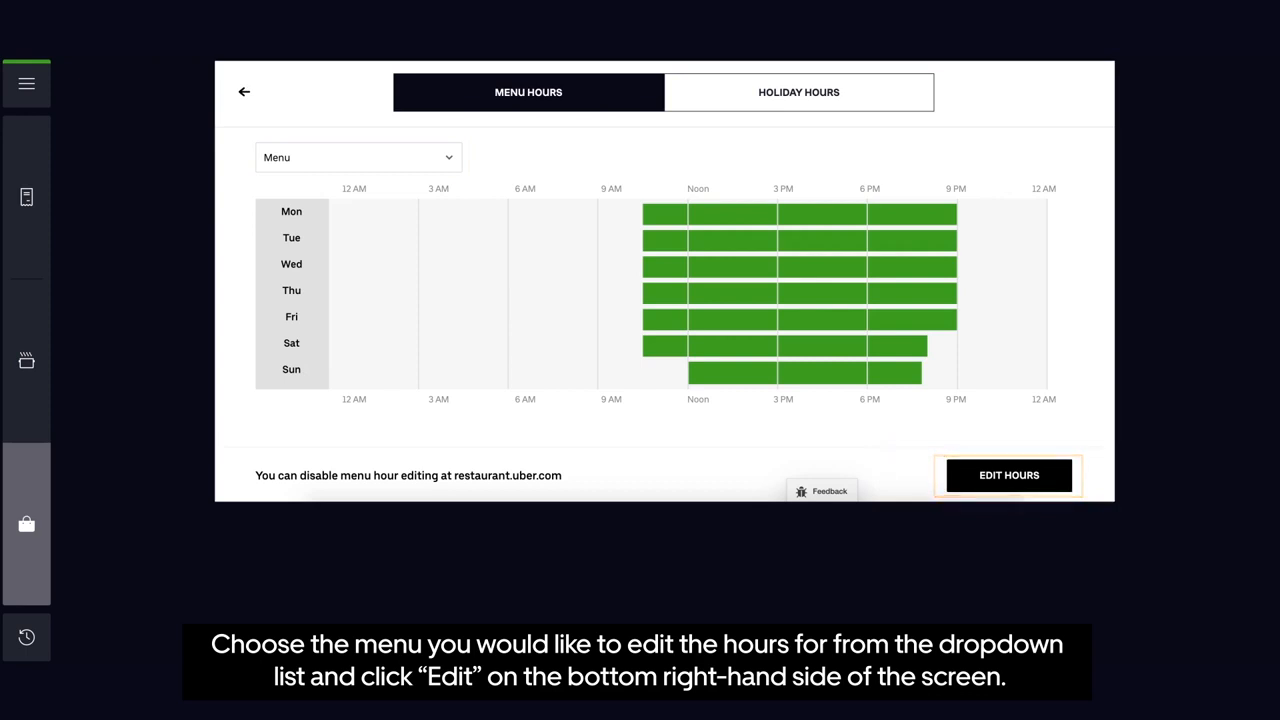
pyautogui.click(1008, 475)
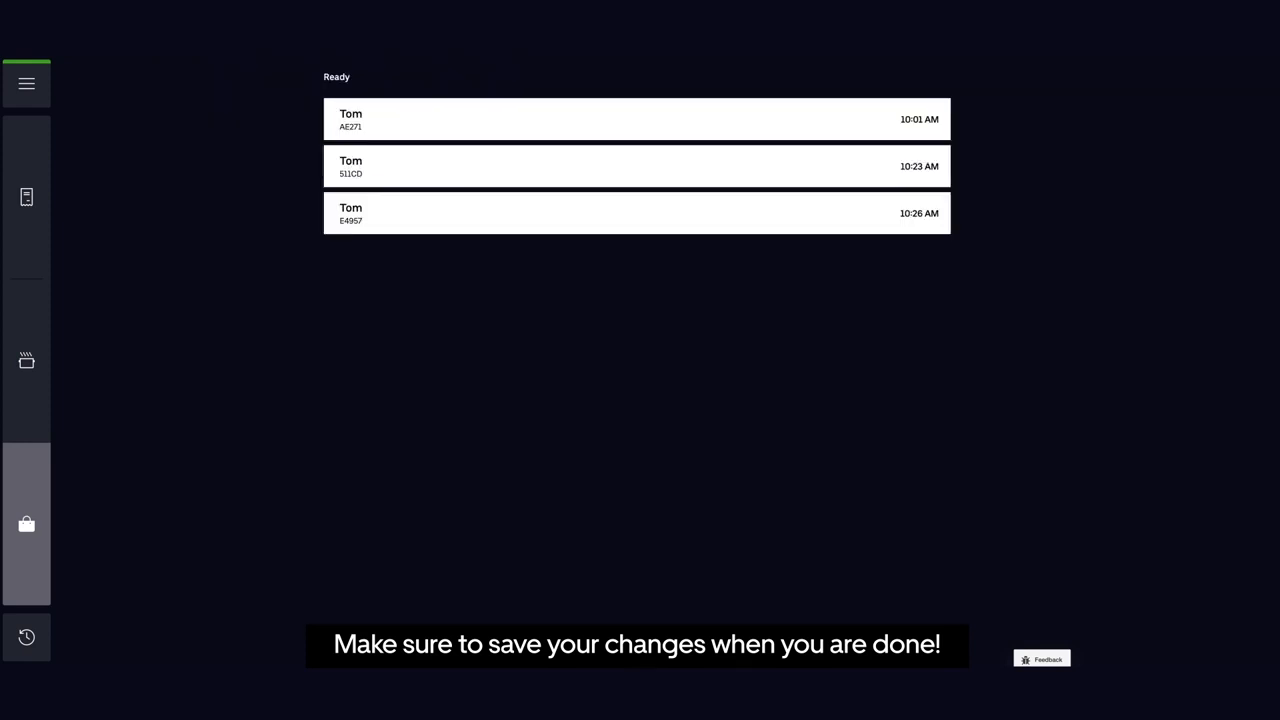
# Visit the Holiday hours settings under Settings from the main menu
pyautogui.click(26, 83)
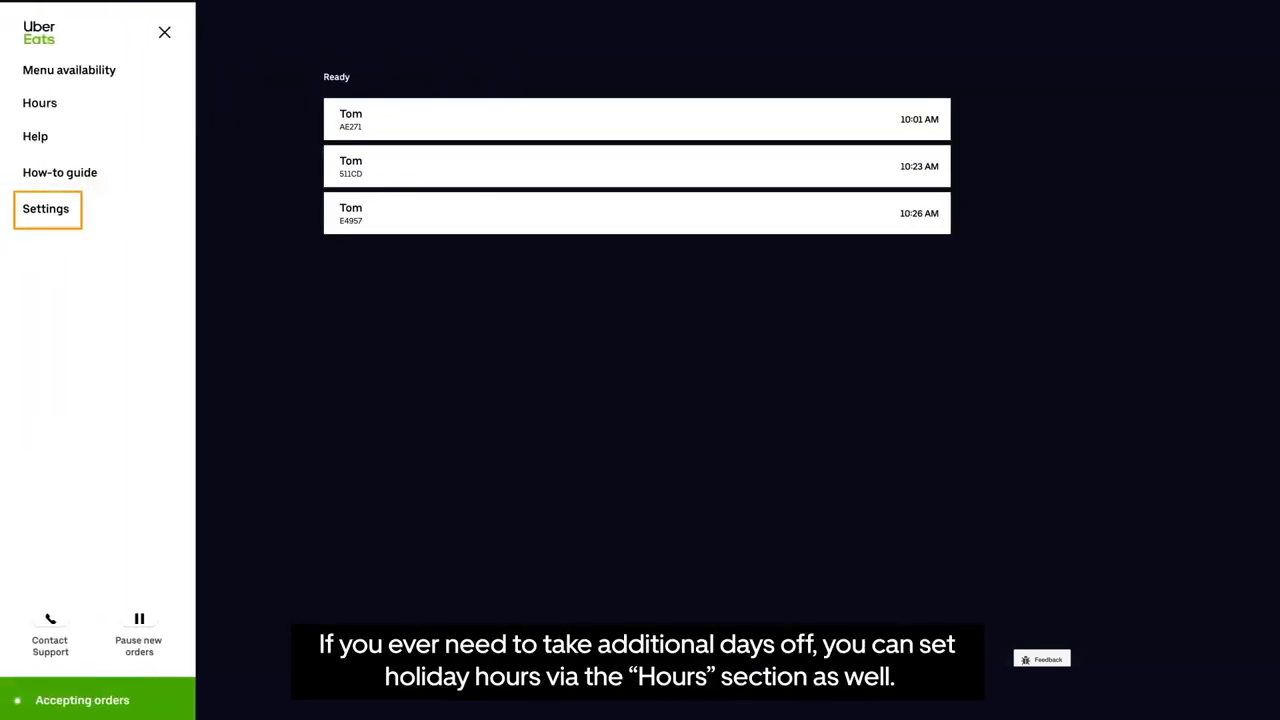
pyautogui.click(45, 209)
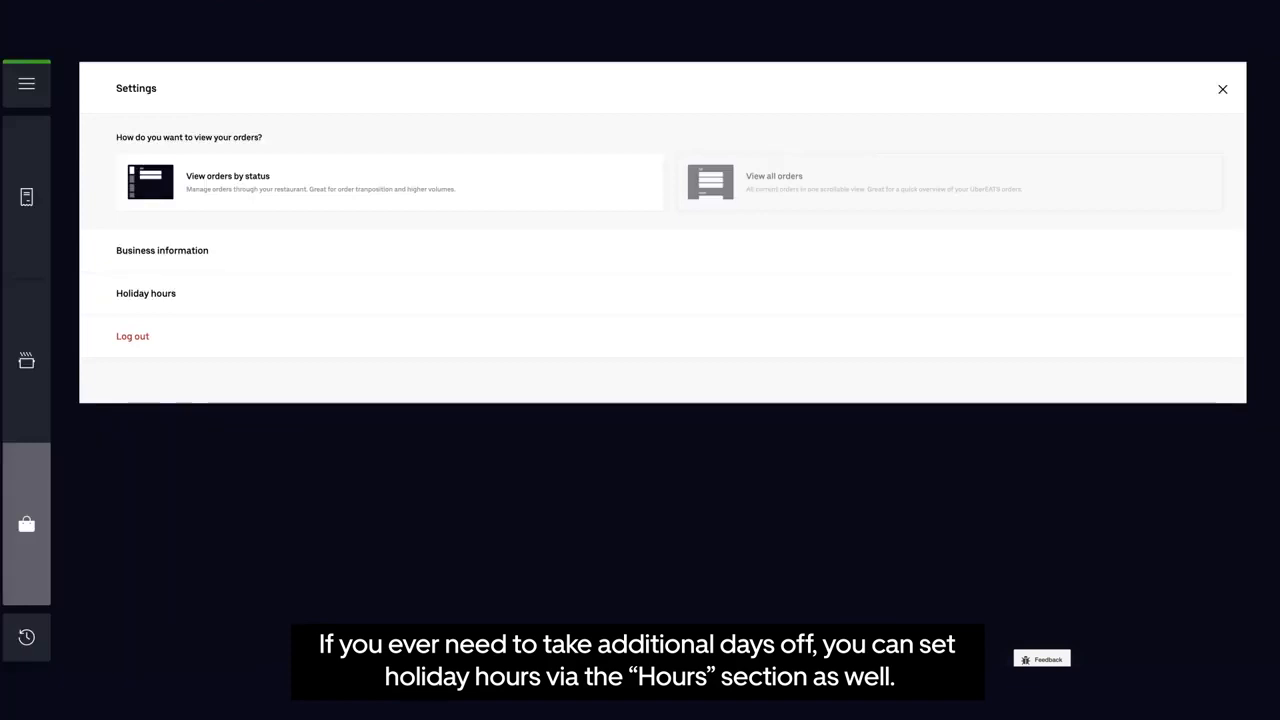
pyautogui.click(146, 293)
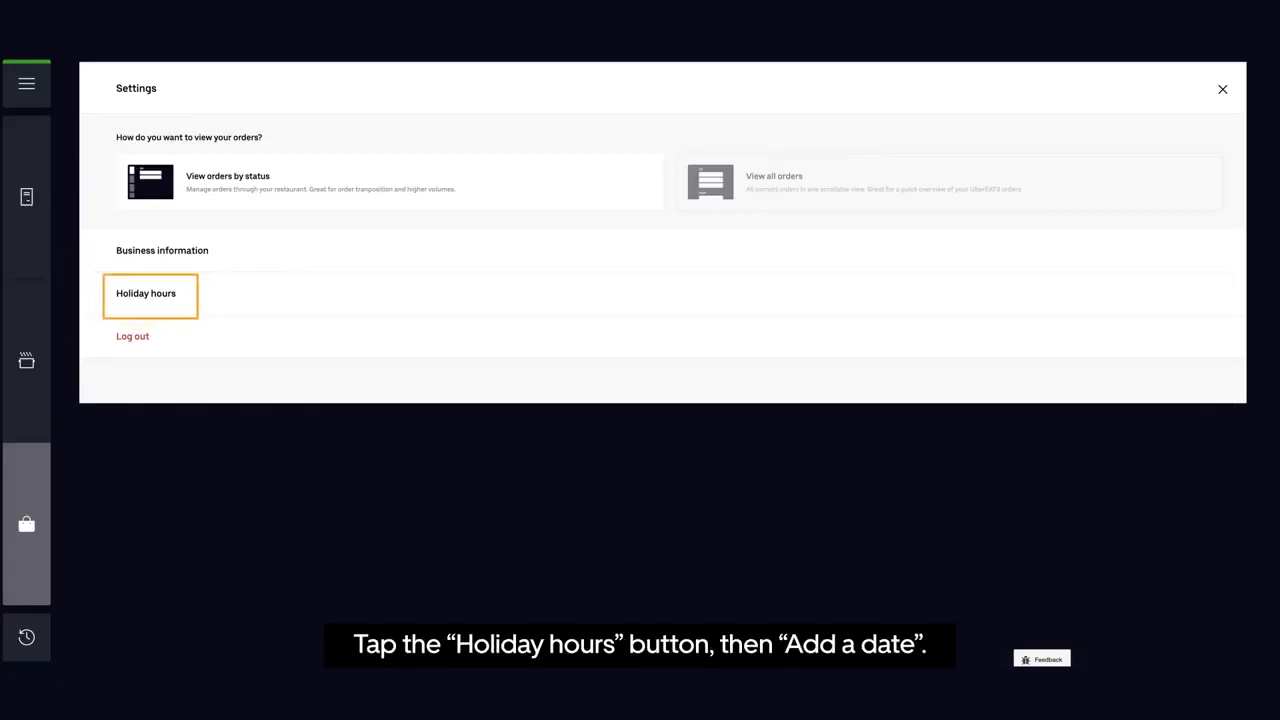
pyautogui.click(149, 294)
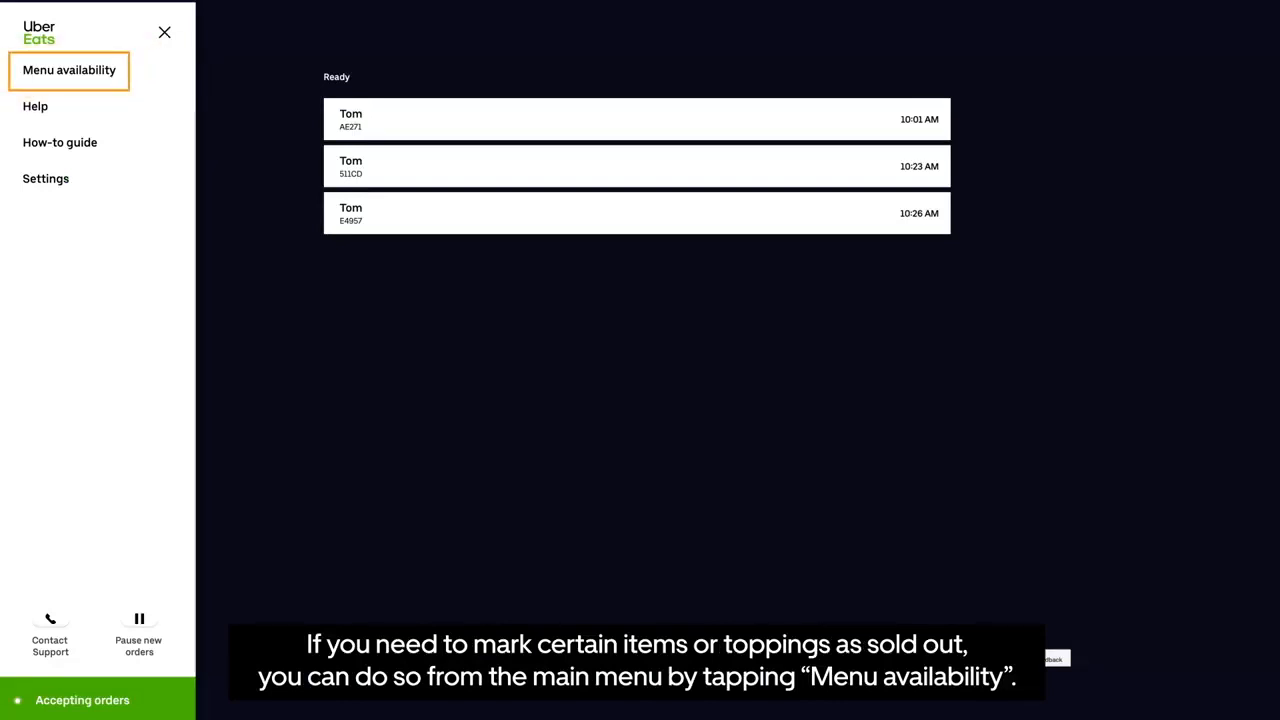
# Mark Green Smoothie as Sold out today in Menu availability and close the panel
pyautogui.click(77, 69)
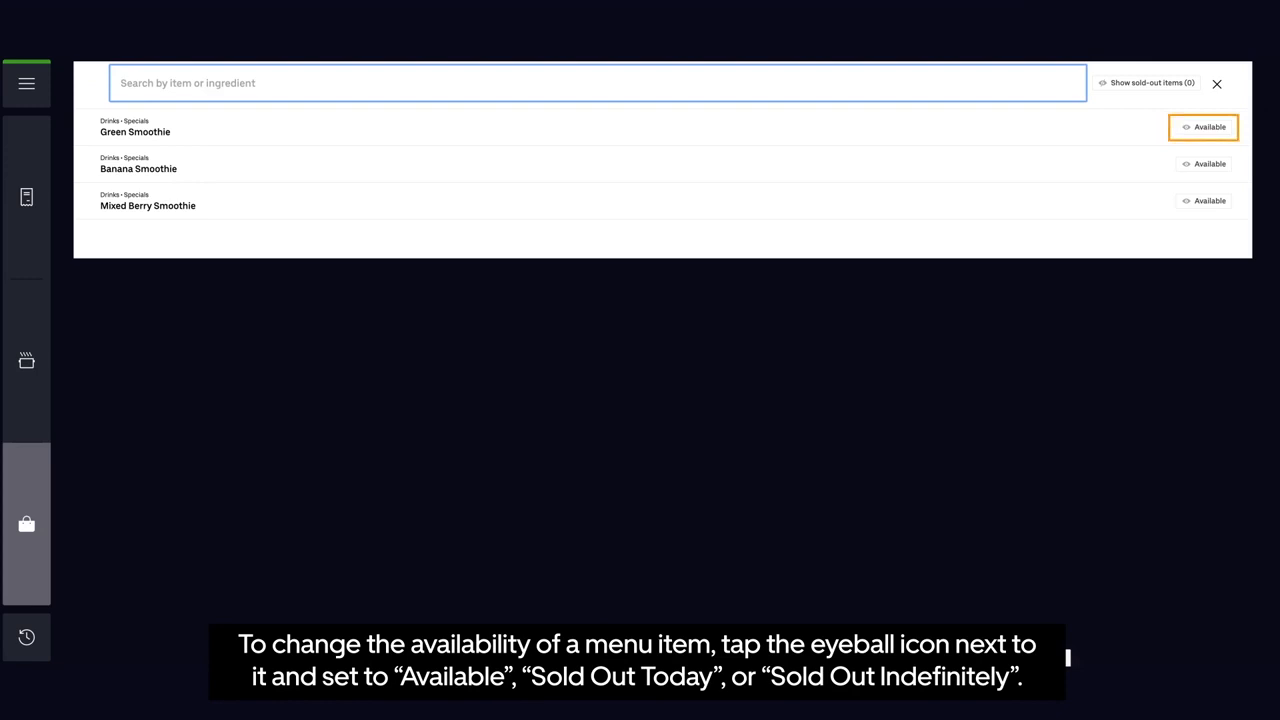
pyautogui.click(1202, 127)
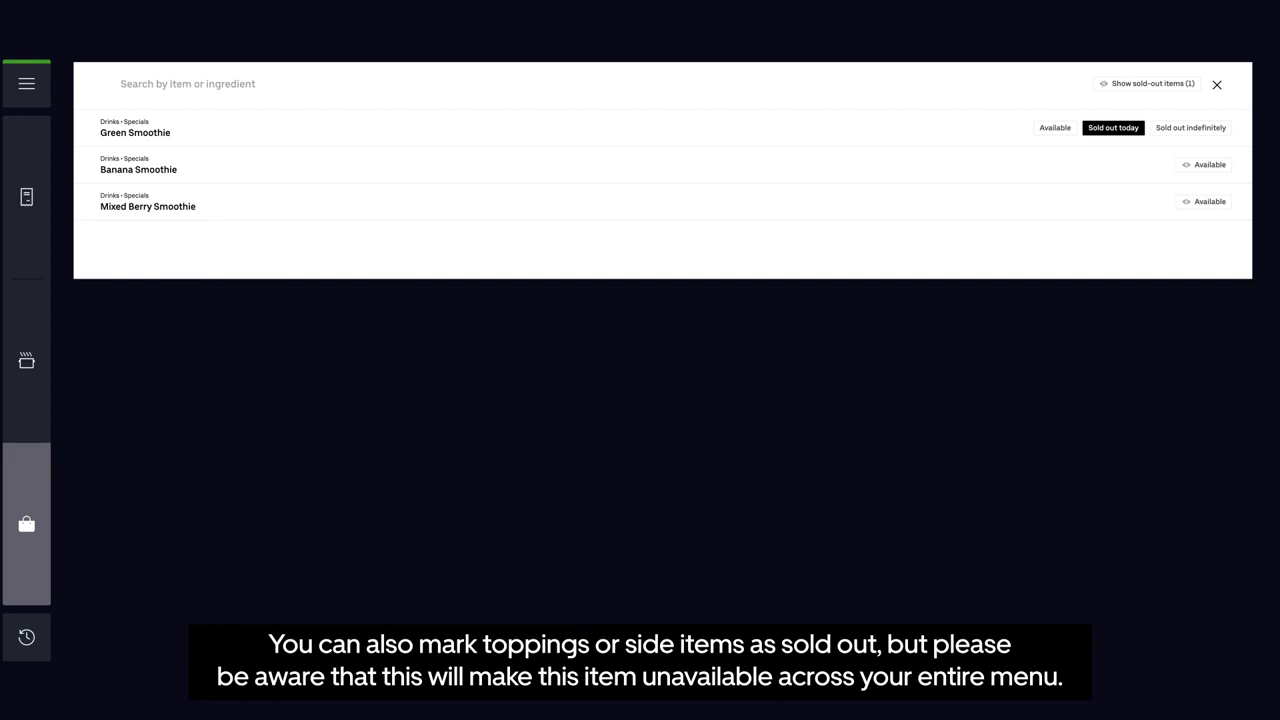
pyautogui.click(1217, 84)
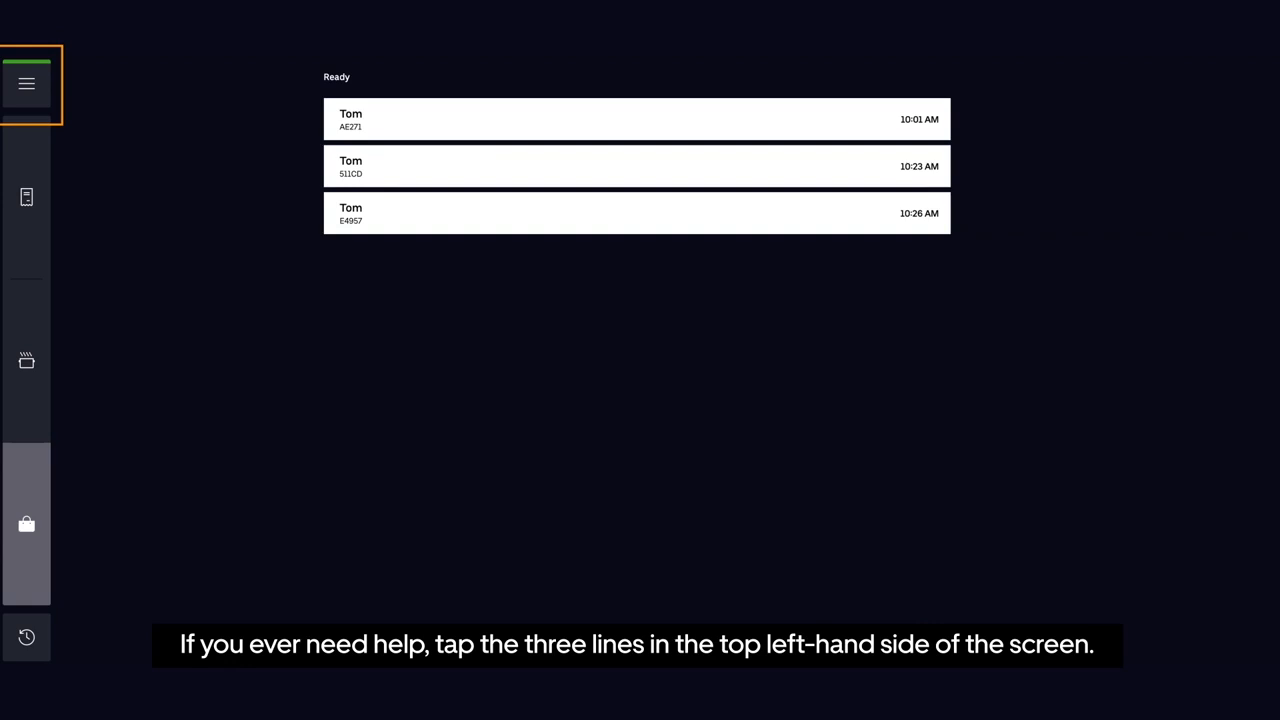
# Show the Help section with its support topics from the main menu
pyautogui.click(27, 83)
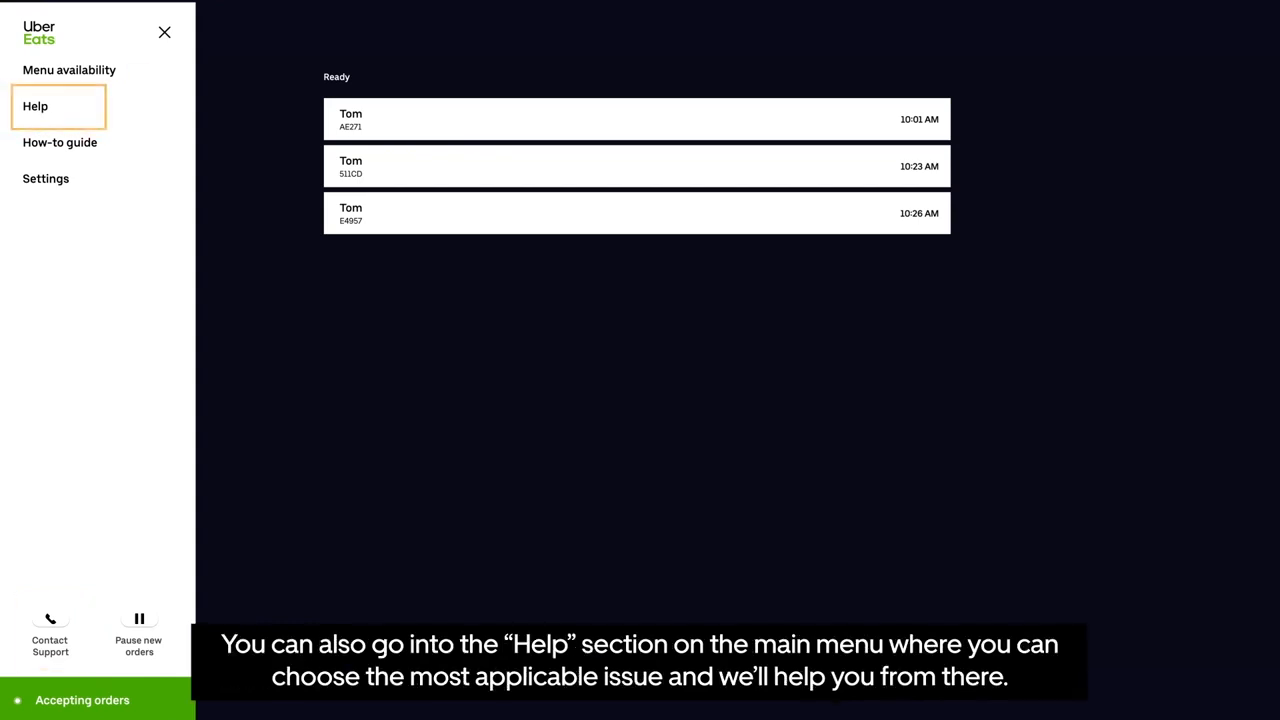
pyautogui.click(38, 106)
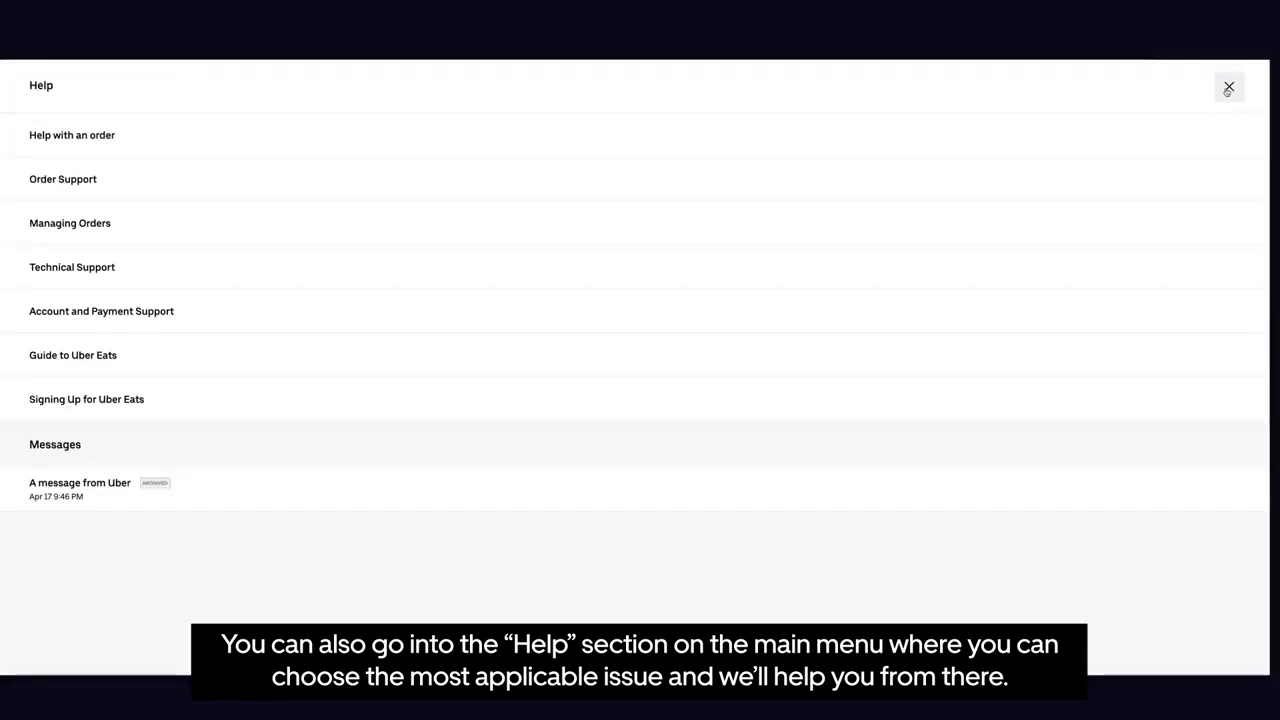